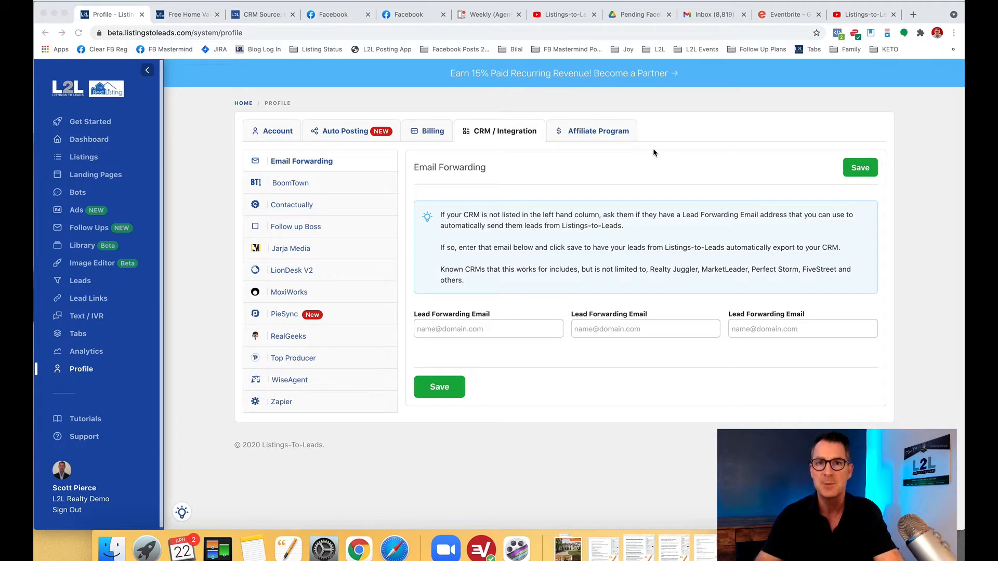
pyautogui.moveTo(646, 131)
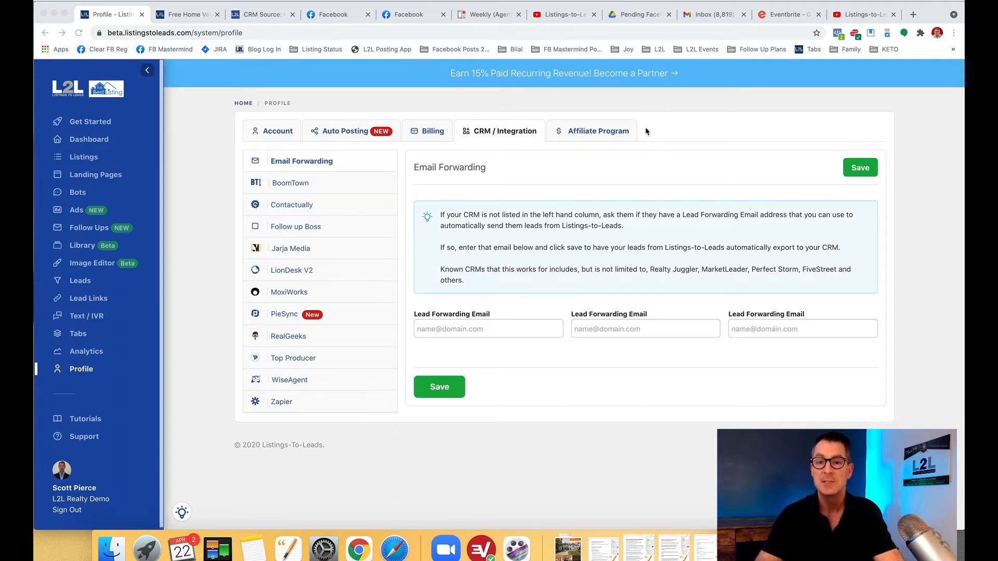
pyautogui.moveTo(94, 381)
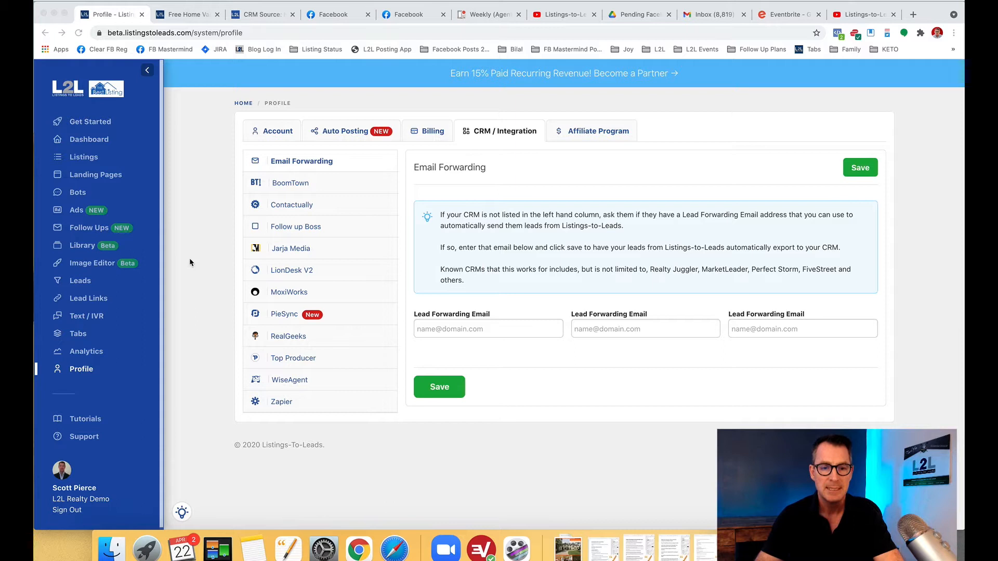
pyautogui.moveTo(500, 131)
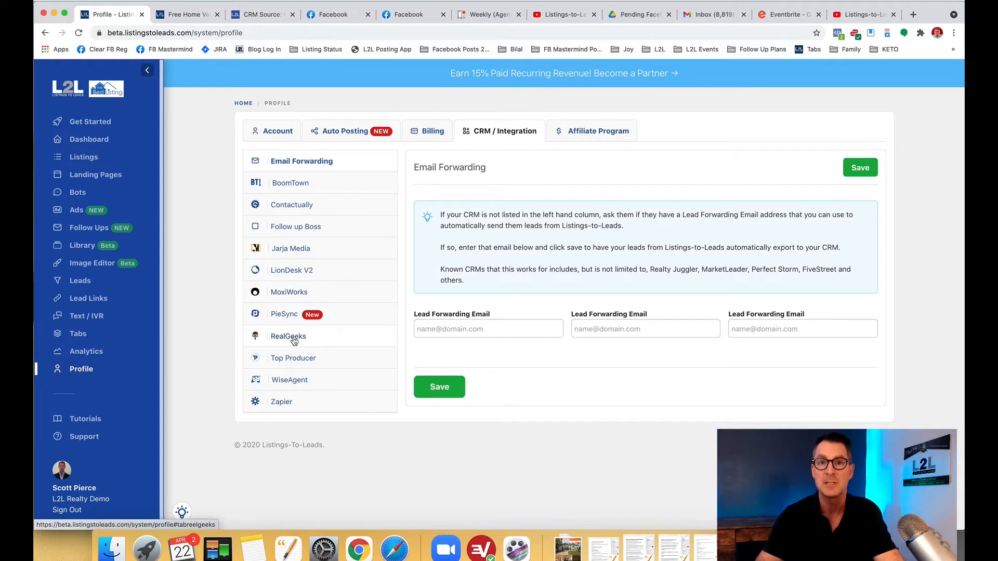
pyautogui.moveTo(298, 189)
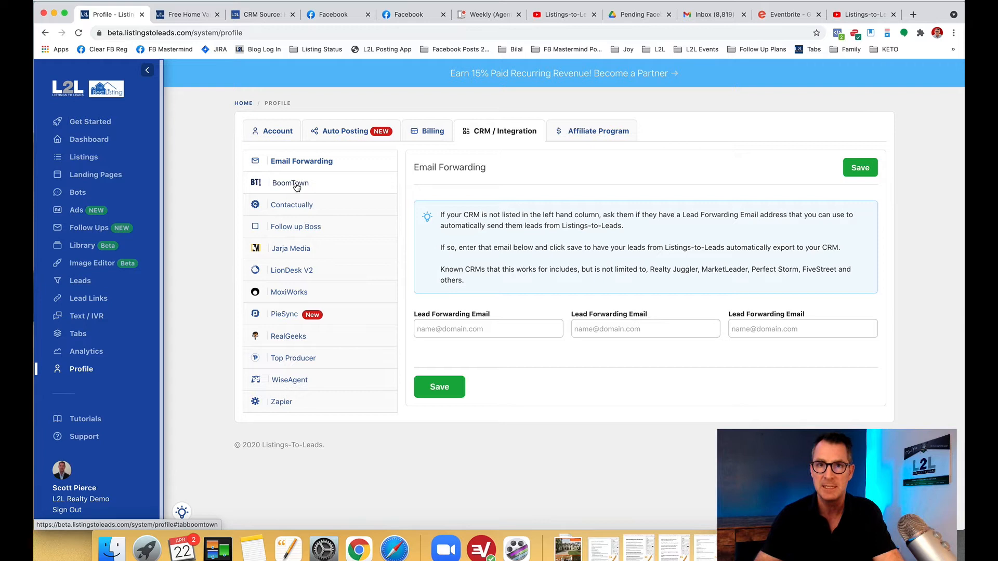
# View the BoomTown, Contactually and Follow up Boss connection forms
pyautogui.click(291, 182)
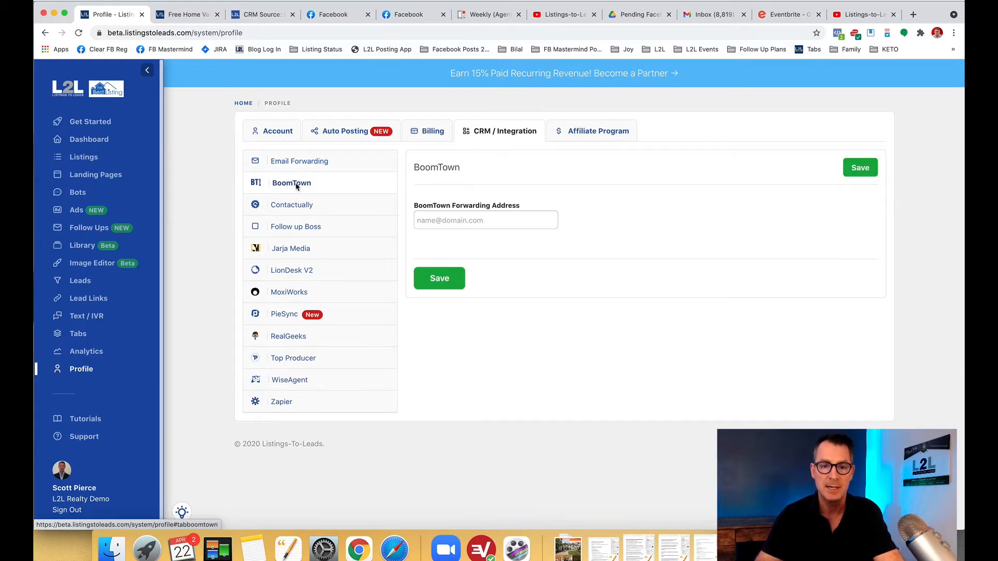
pyautogui.click(294, 204)
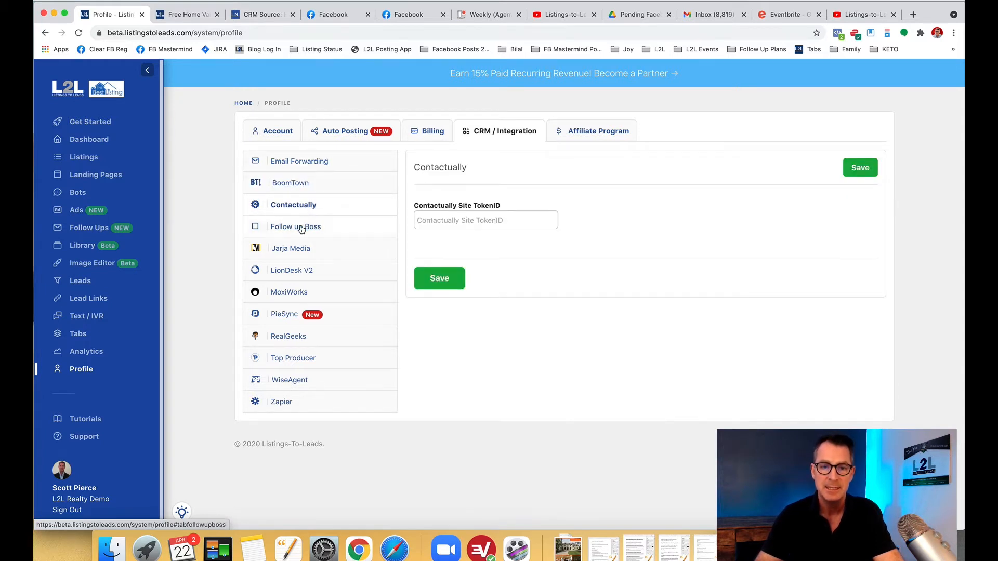
pyautogui.click(296, 227)
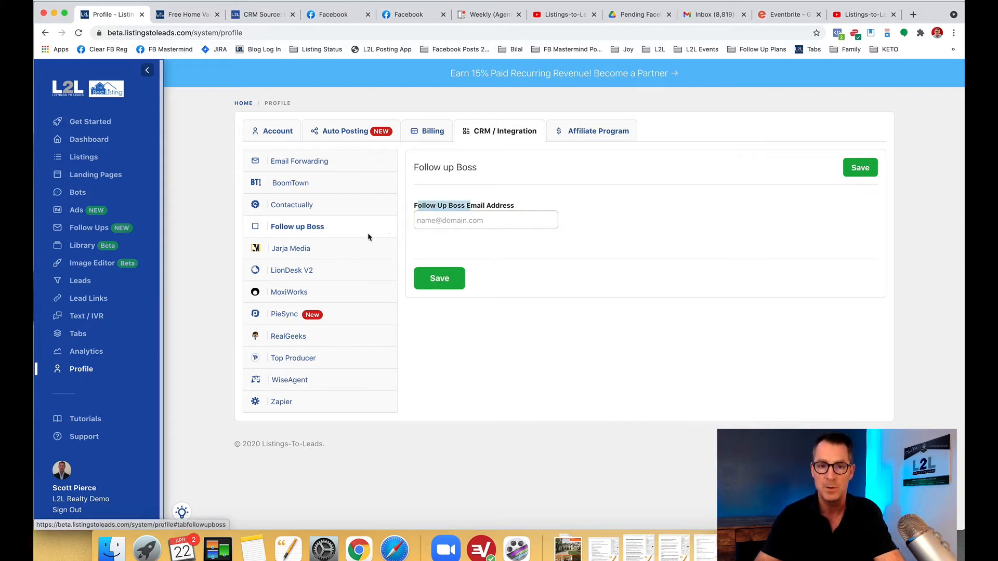
# View the Jarja Media and LionDesk V2 forms, ending on the PieSync integration page
pyautogui.click(290, 249)
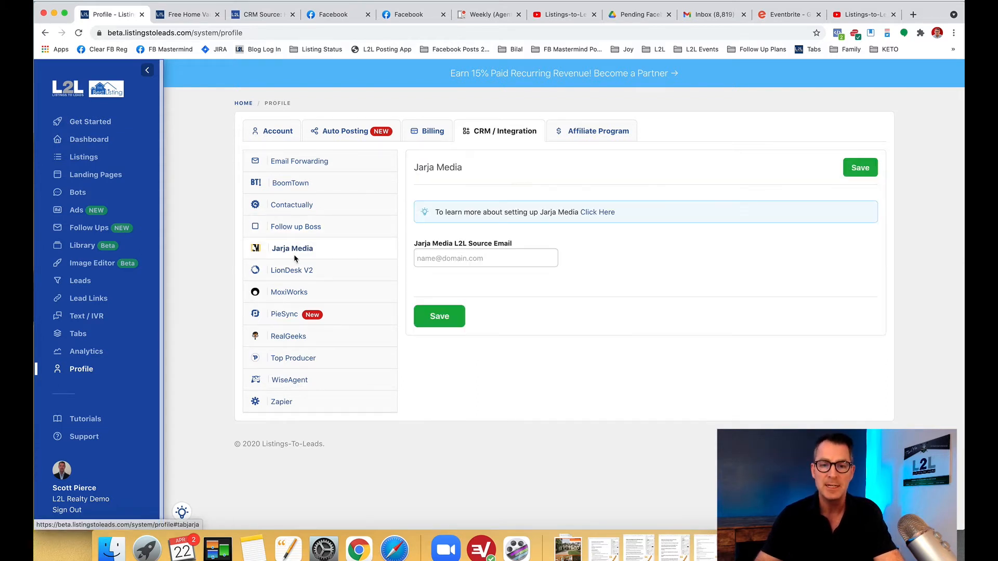
pyautogui.click(293, 270)
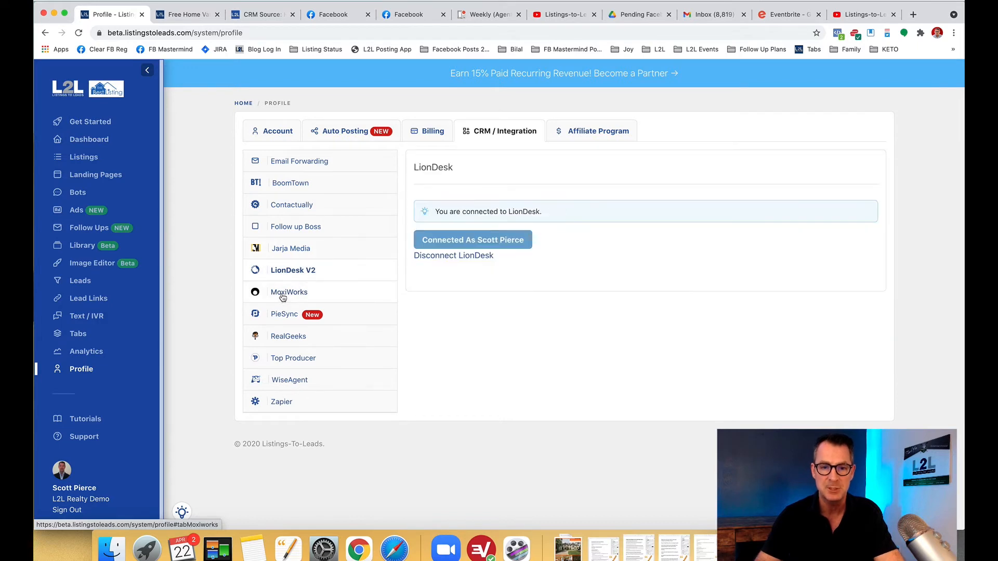
pyautogui.click(285, 314)
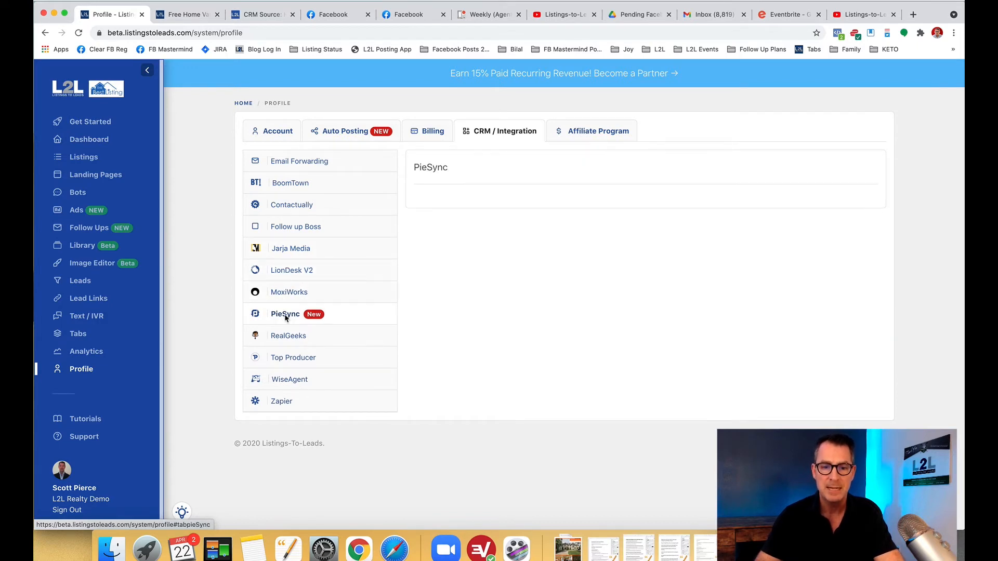
# Scroll through PieSync's grid of syncable apps
pyautogui.click(286, 314)
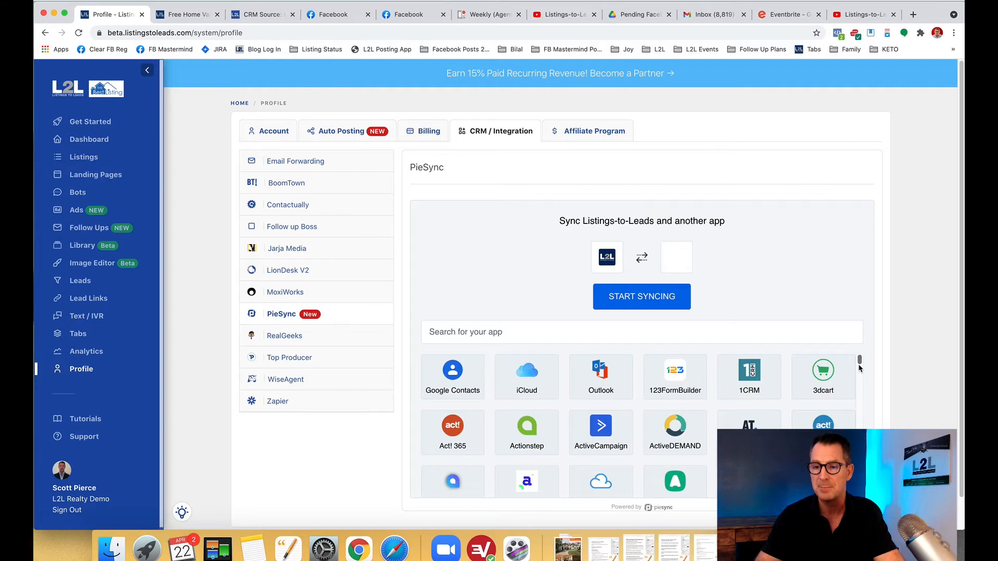
pyautogui.scroll(-3)
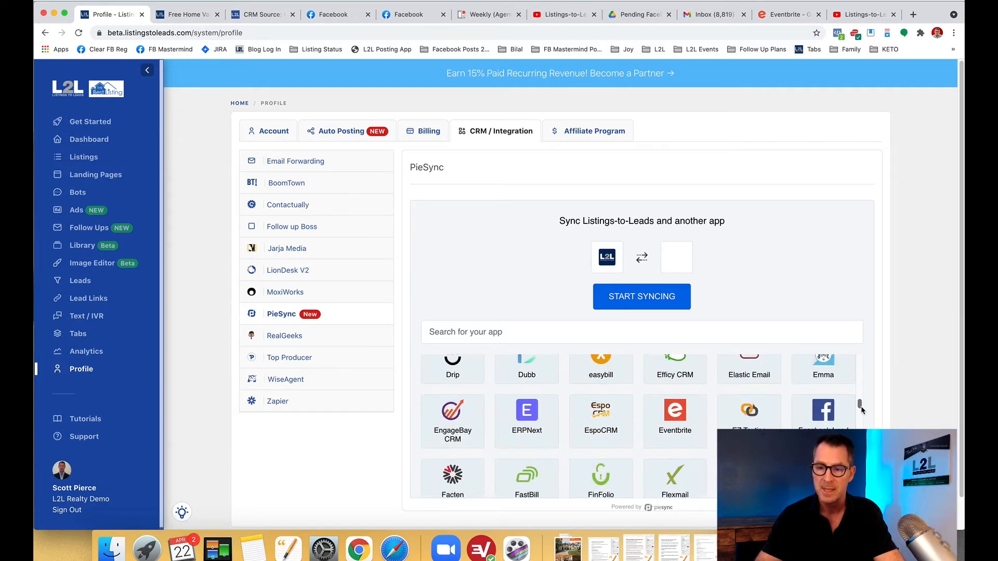
pyautogui.scroll(-3)
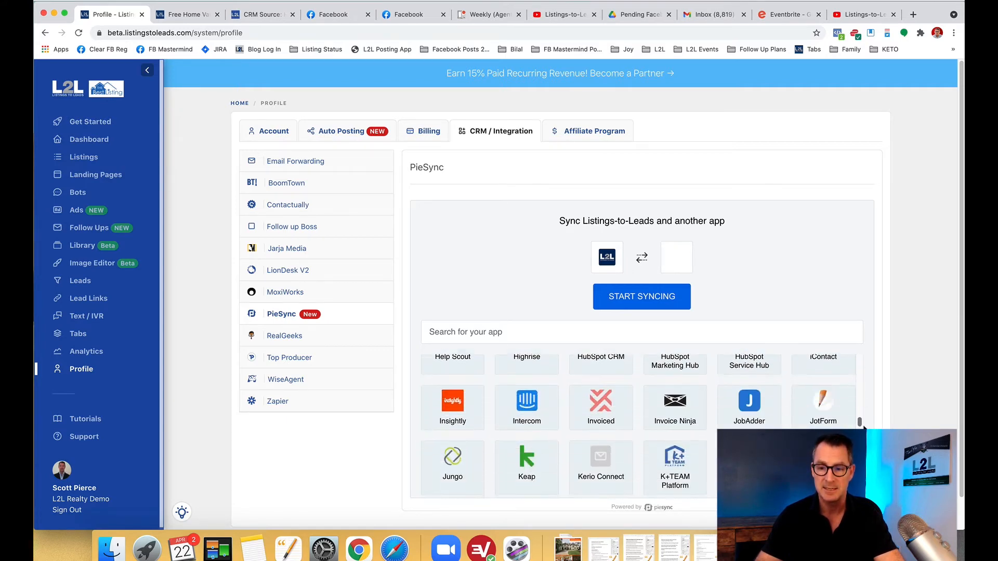
pyautogui.scroll(-3)
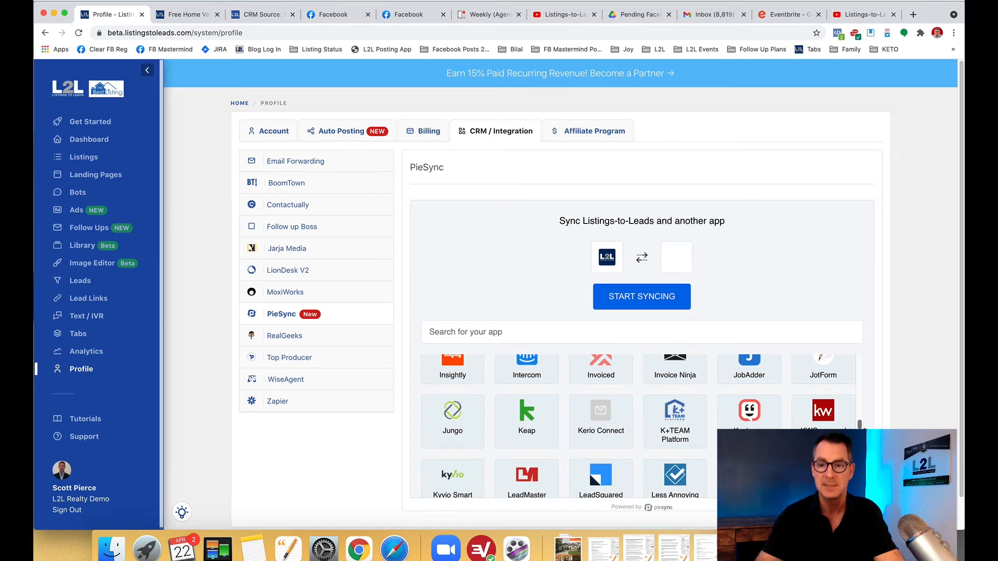
pyautogui.scroll(-3)
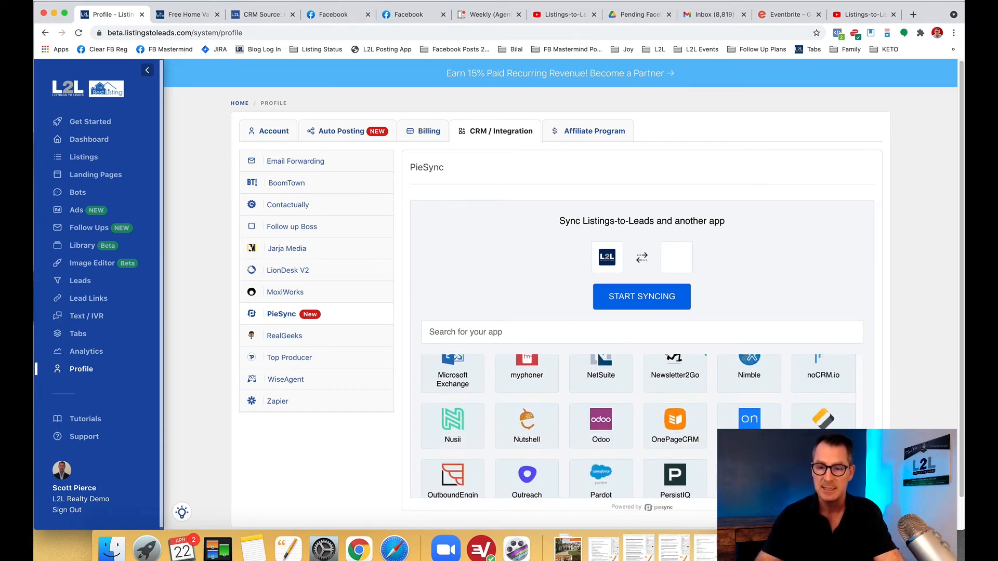
pyautogui.scroll(-3)
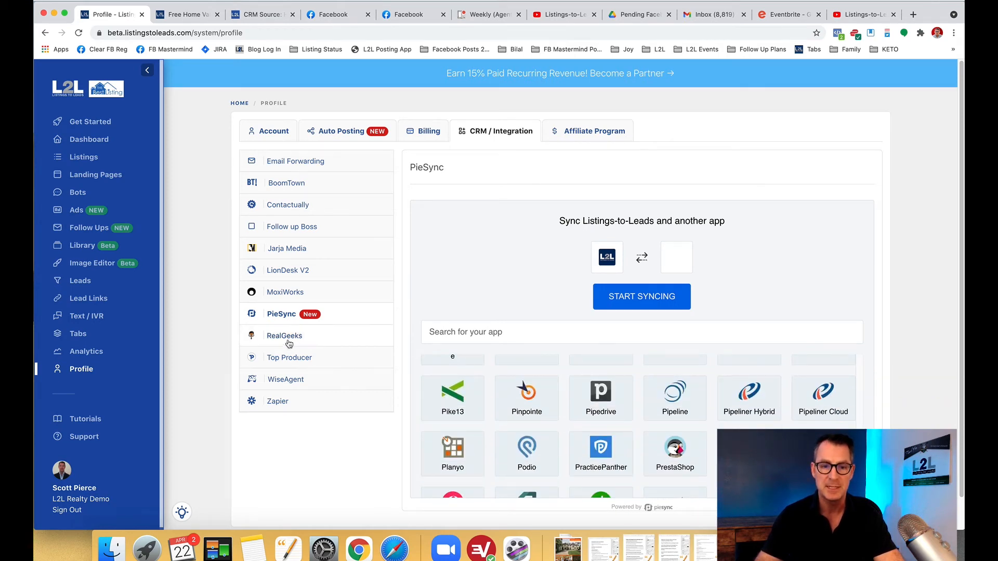
# Bring up the Top Producer and WiseAgent connection forms, then the Zapier integration page
pyautogui.click(289, 358)
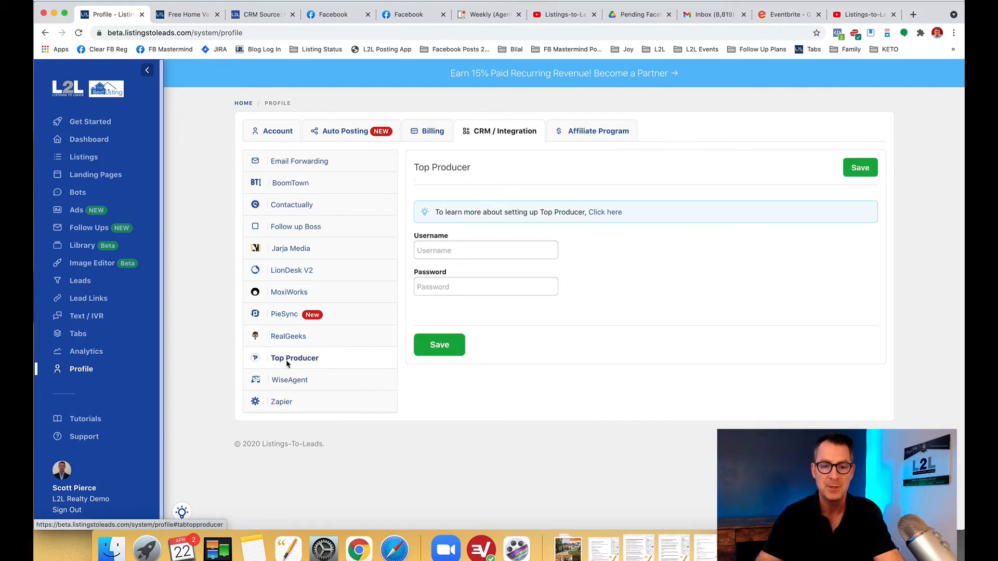
pyautogui.click(289, 379)
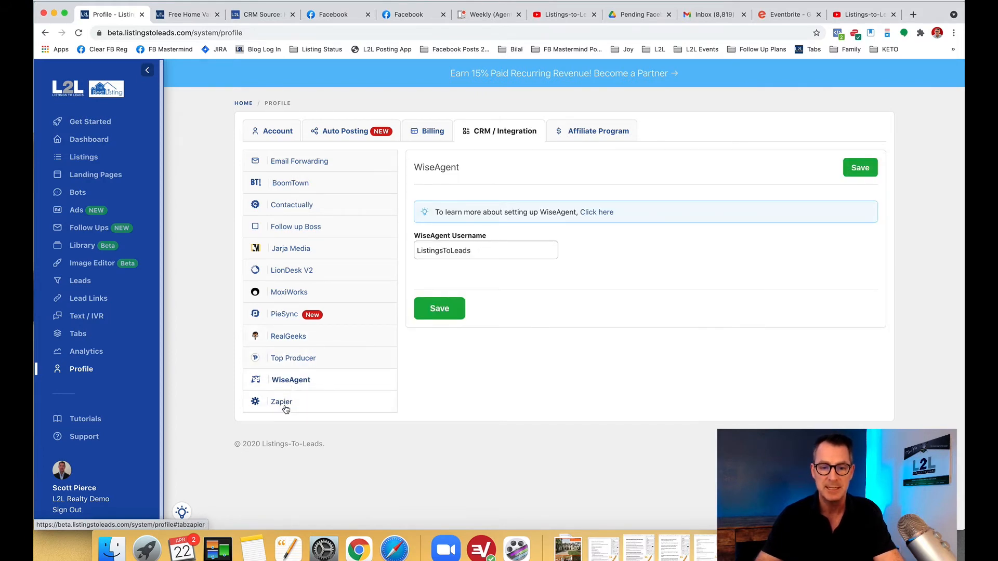
pyautogui.click(281, 401)
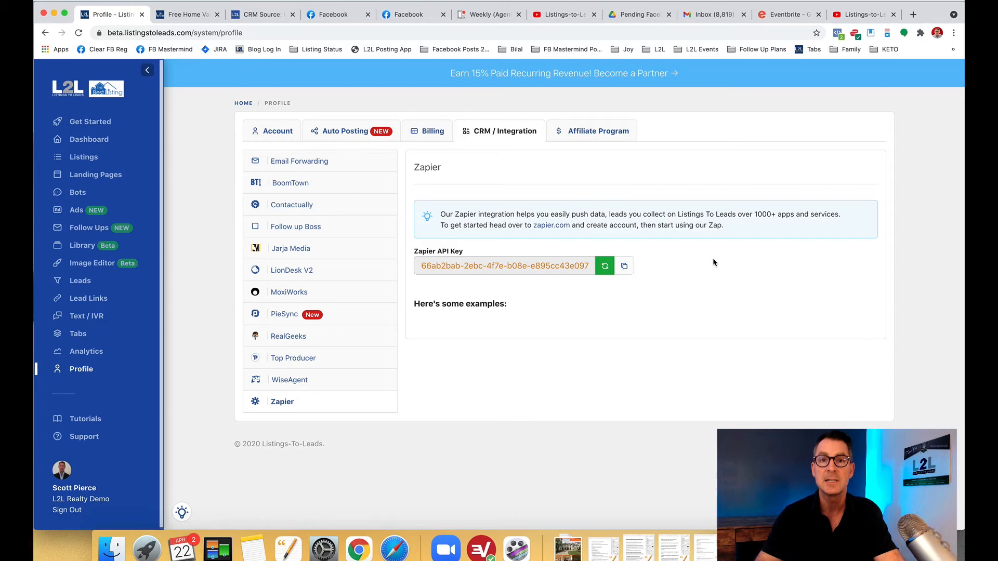
# Scroll Zapier's 'Here's some examples' zap list down to the AWeber subscriber zap
pyautogui.scroll(-3)
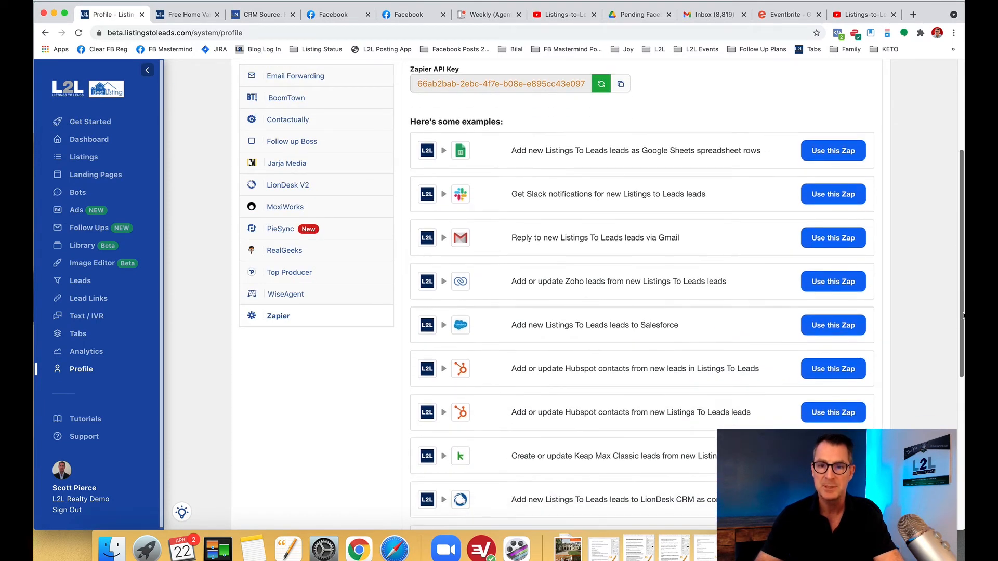
pyautogui.scroll(-3)
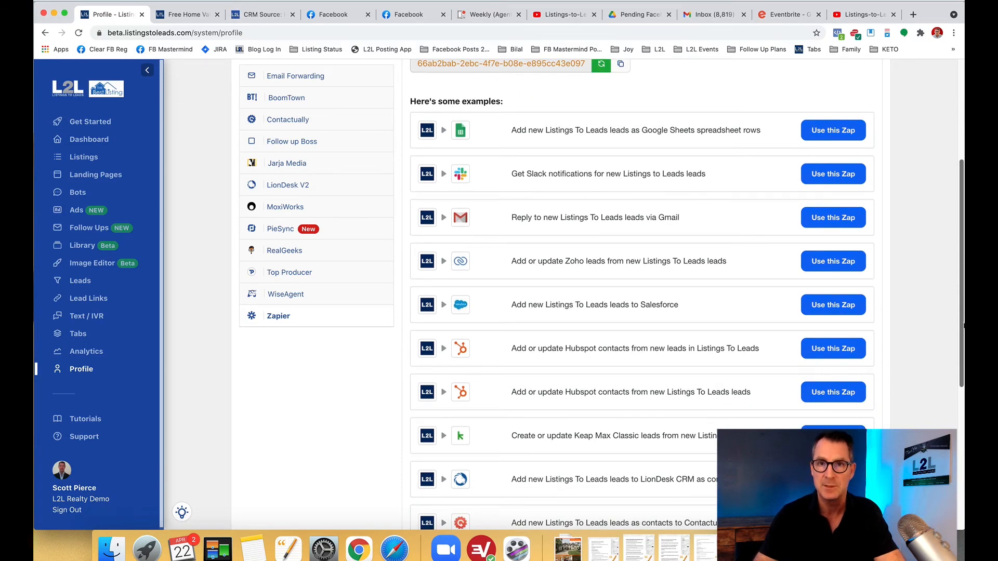
pyautogui.scroll(-3)
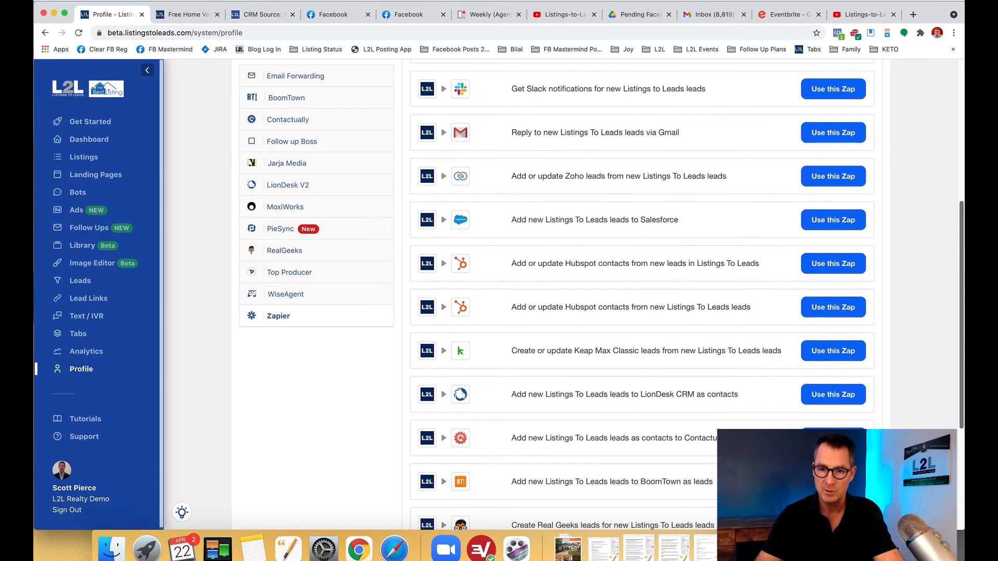
pyautogui.scroll(-3)
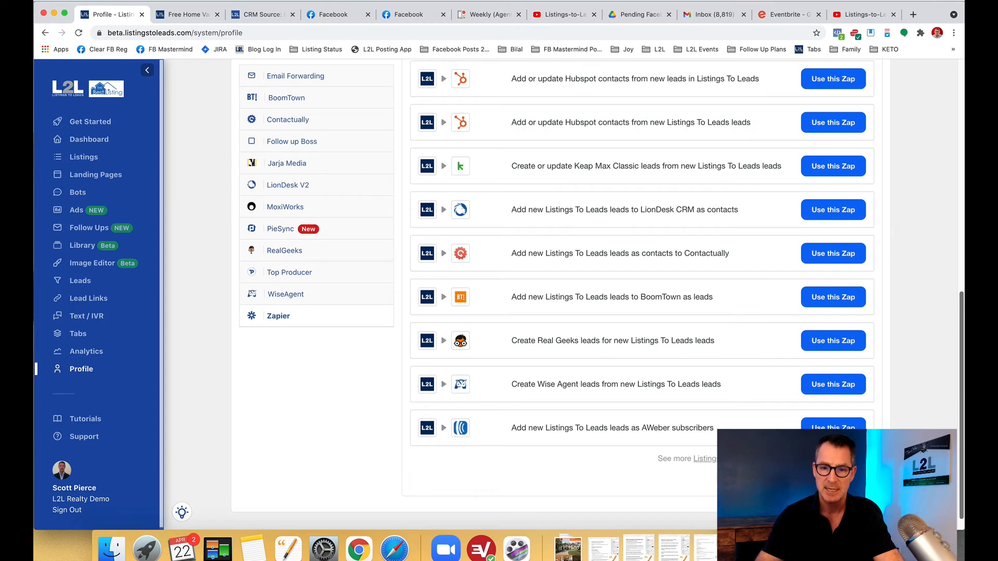